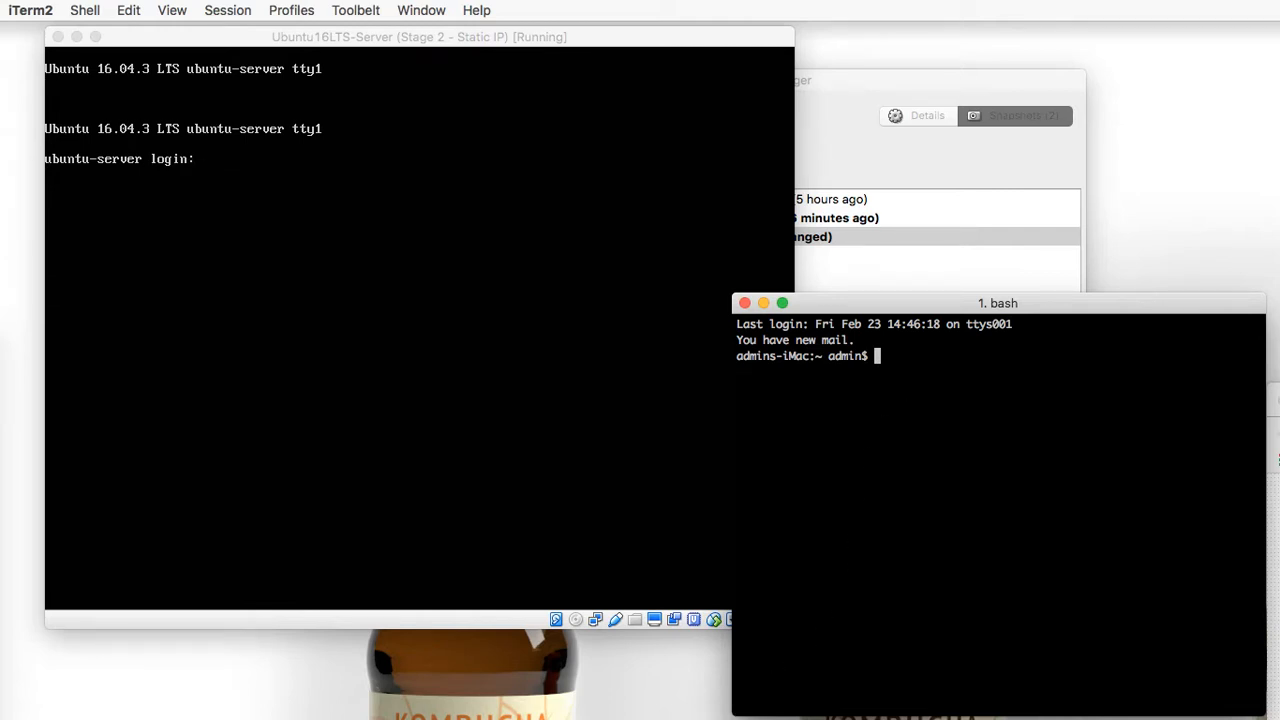
{"action": "mouse_move", "coordinate": [920, 366]}
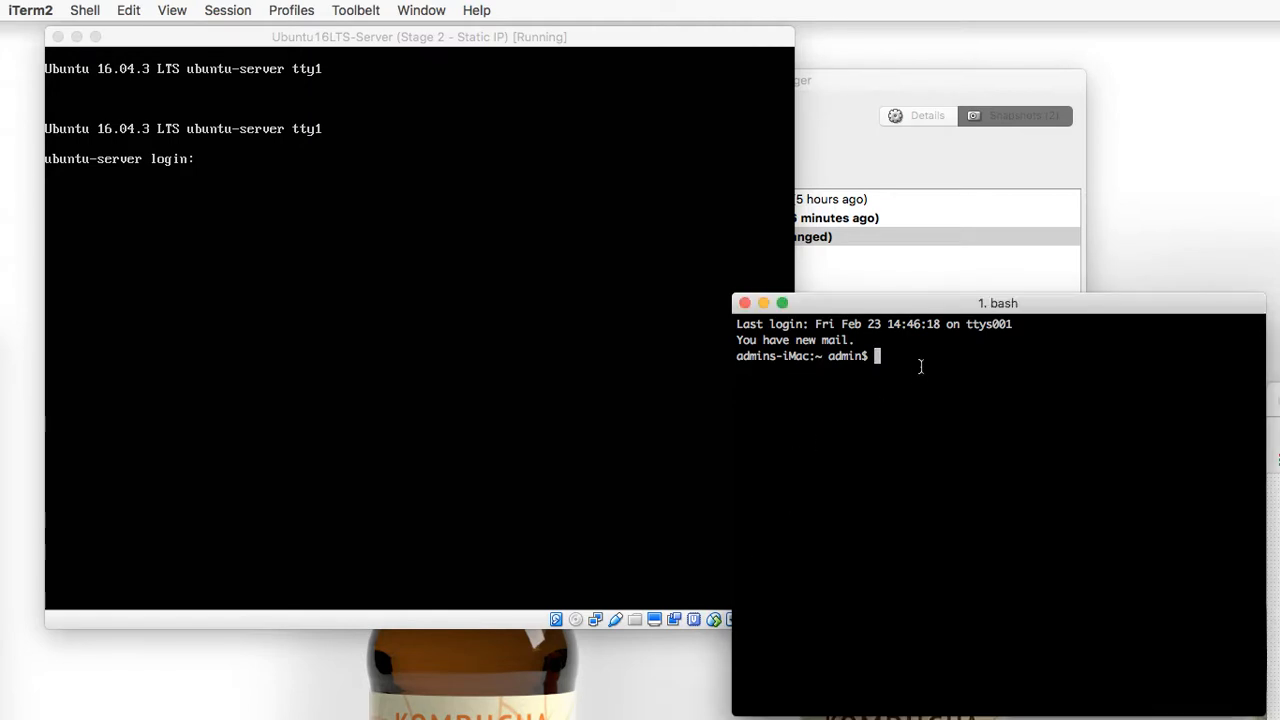
{"action": "type", "text": "ssh"}
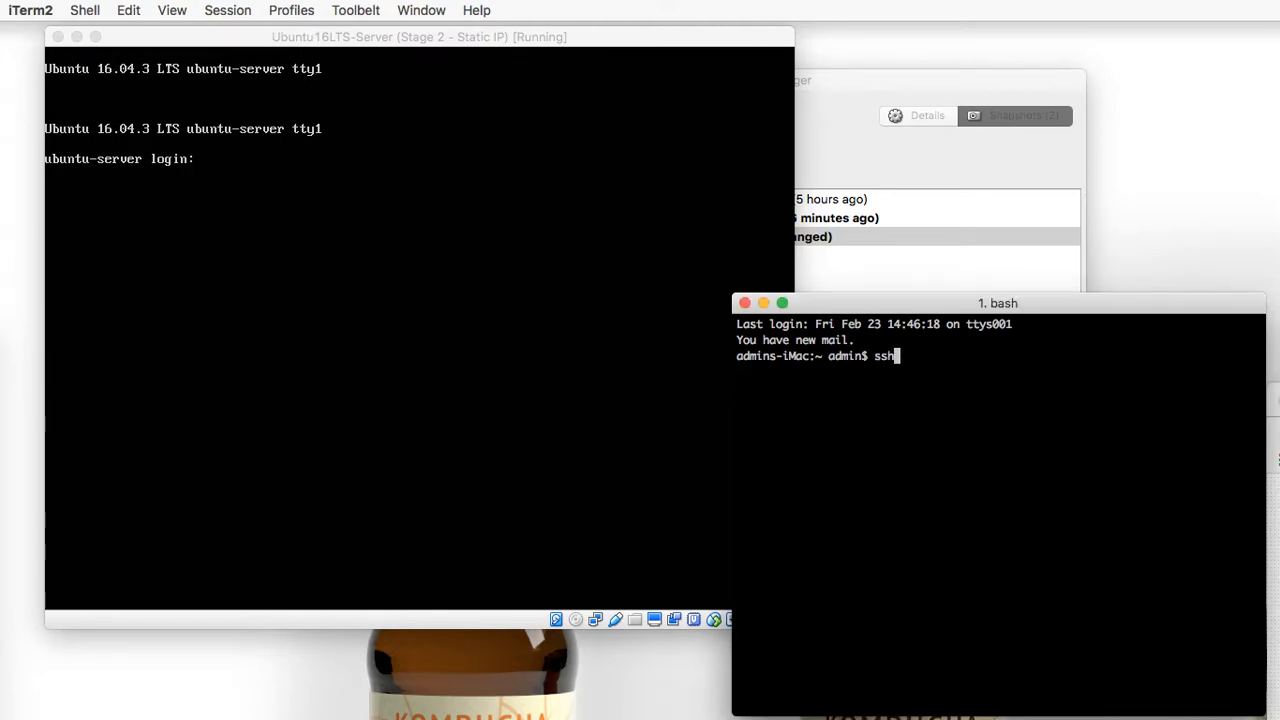
{"action": "type", "text": "lubuntu"}
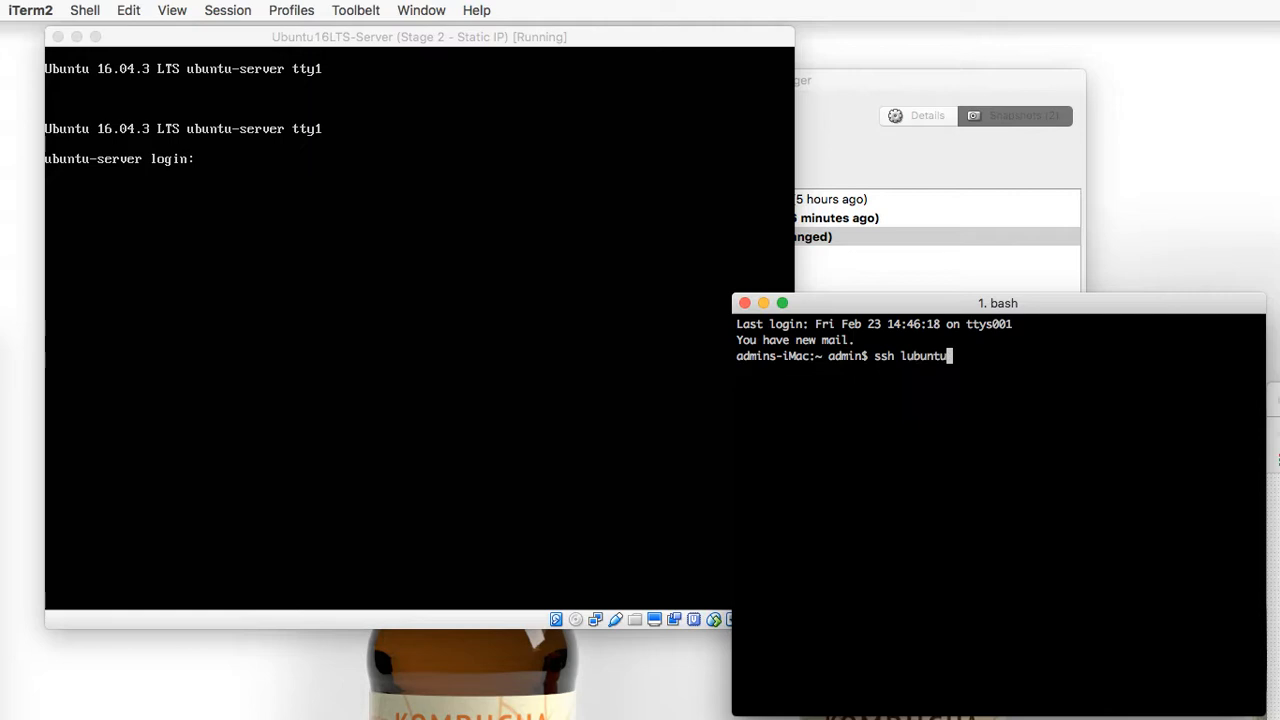
{"action": "type", "text": "@"}
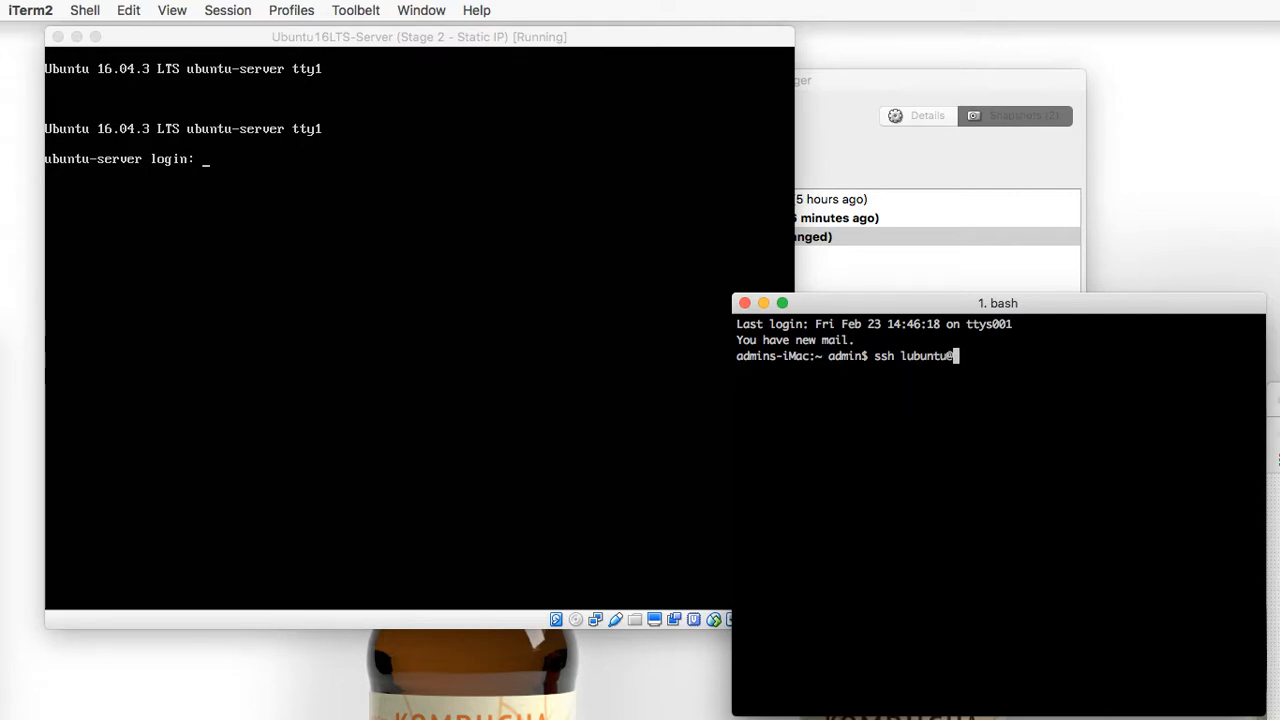
{"action": "type", "text": "192.168"}
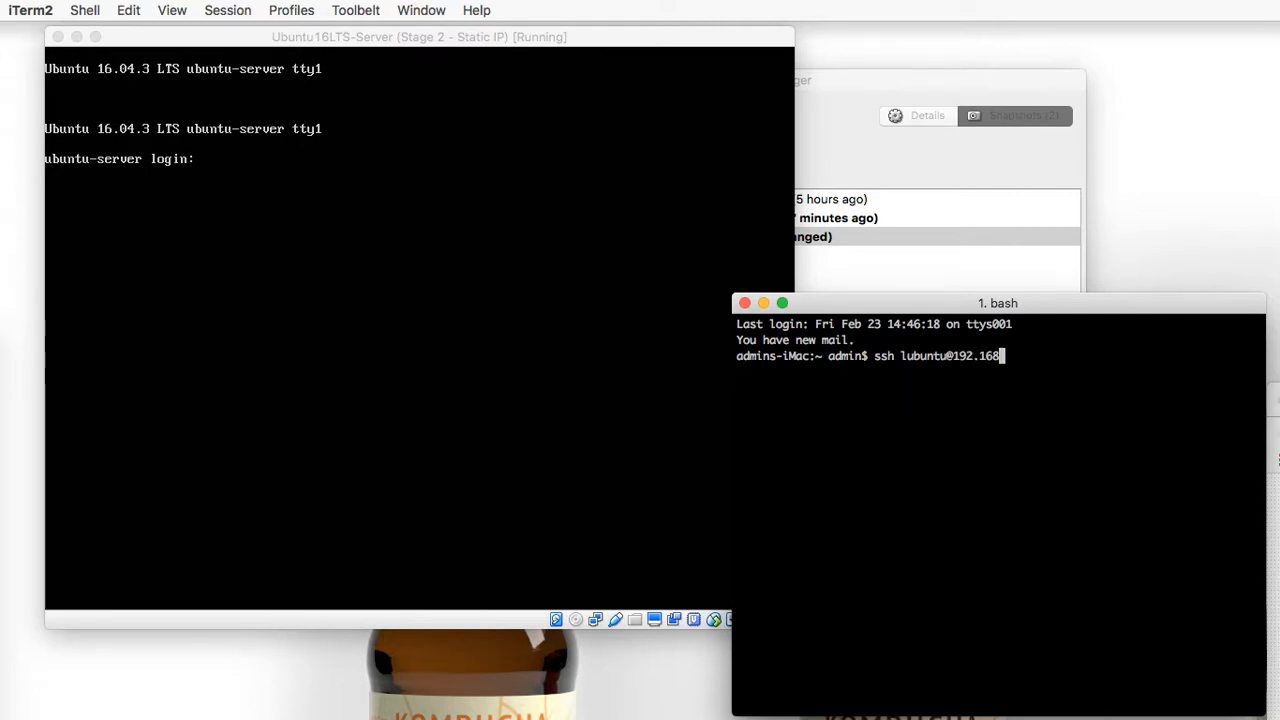
{"action": "type", "text": ".56.101"}
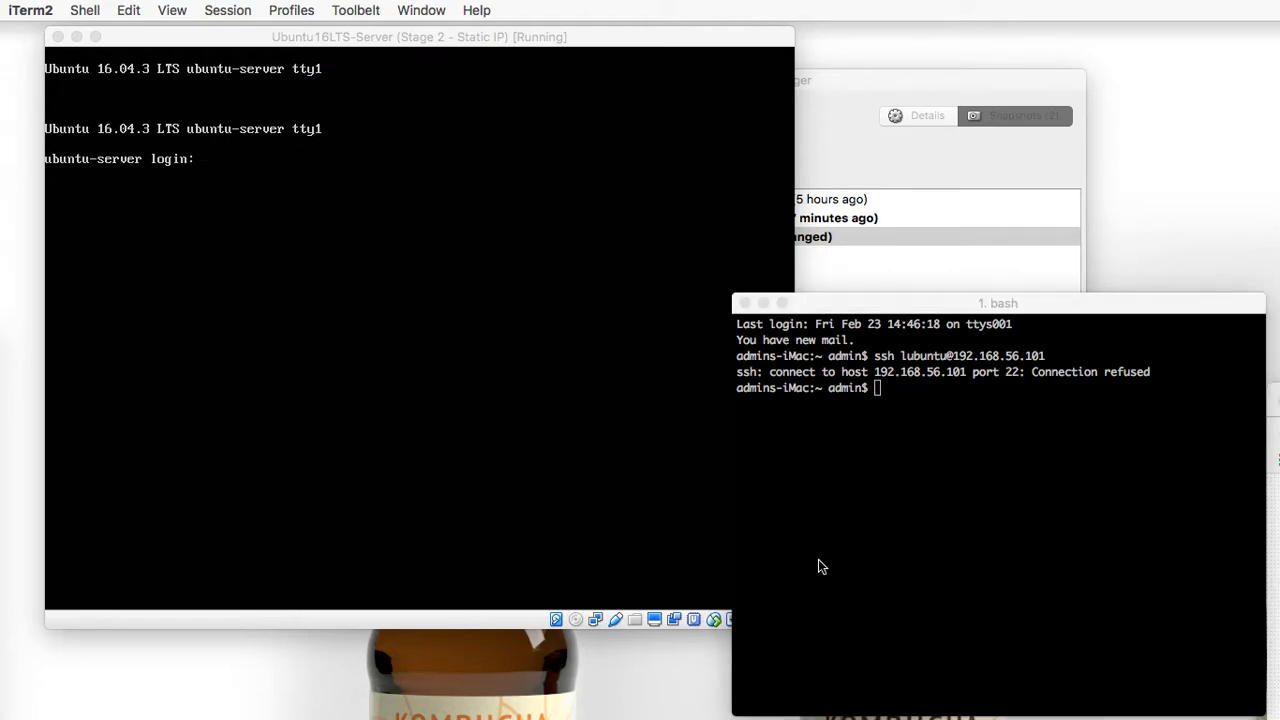
{"action": "mouse_move", "coordinate": [854, 562]}
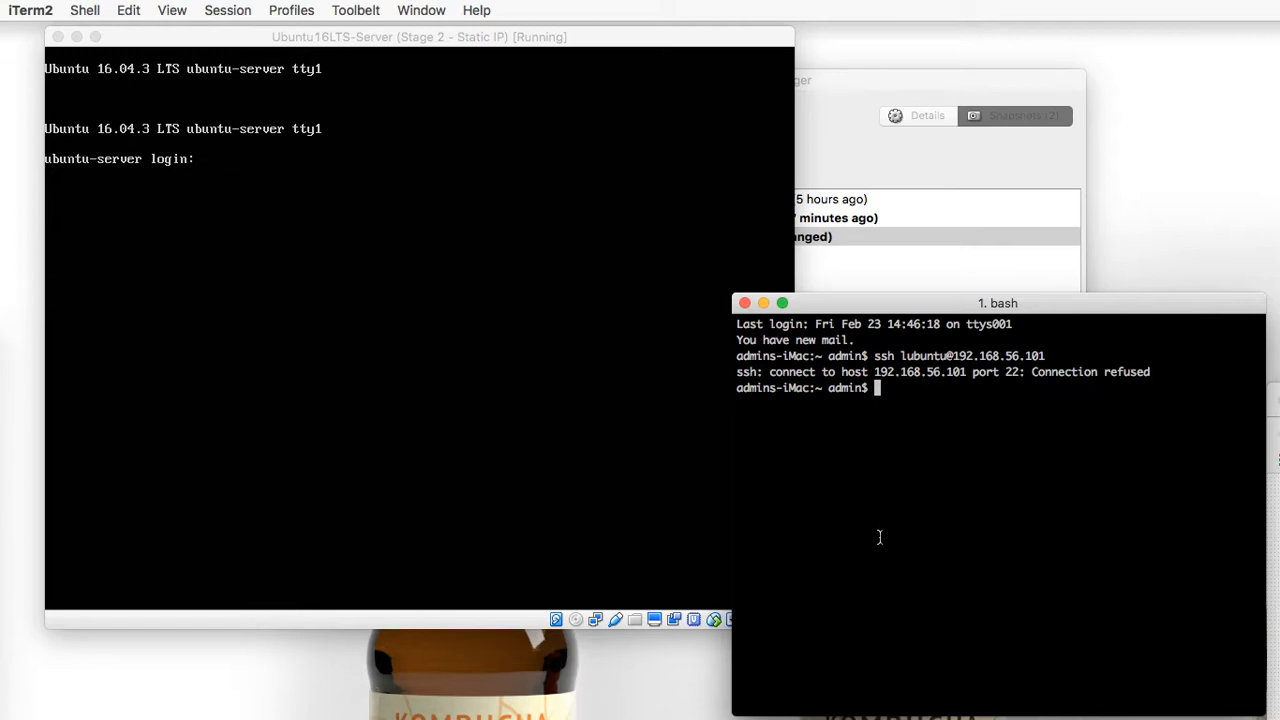
- Run clear to wipe the refused-connection output from the bash window
{"action": "type", "text": "c"}
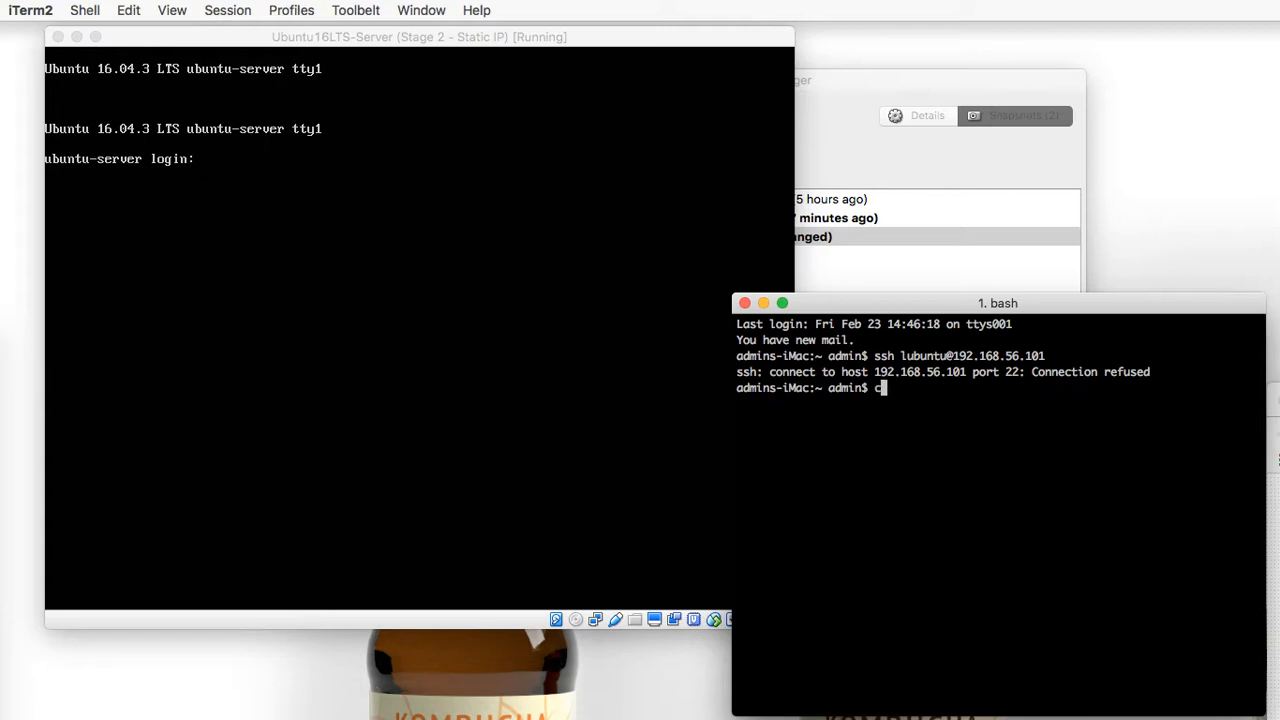
{"action": "type", "text": "lear"}
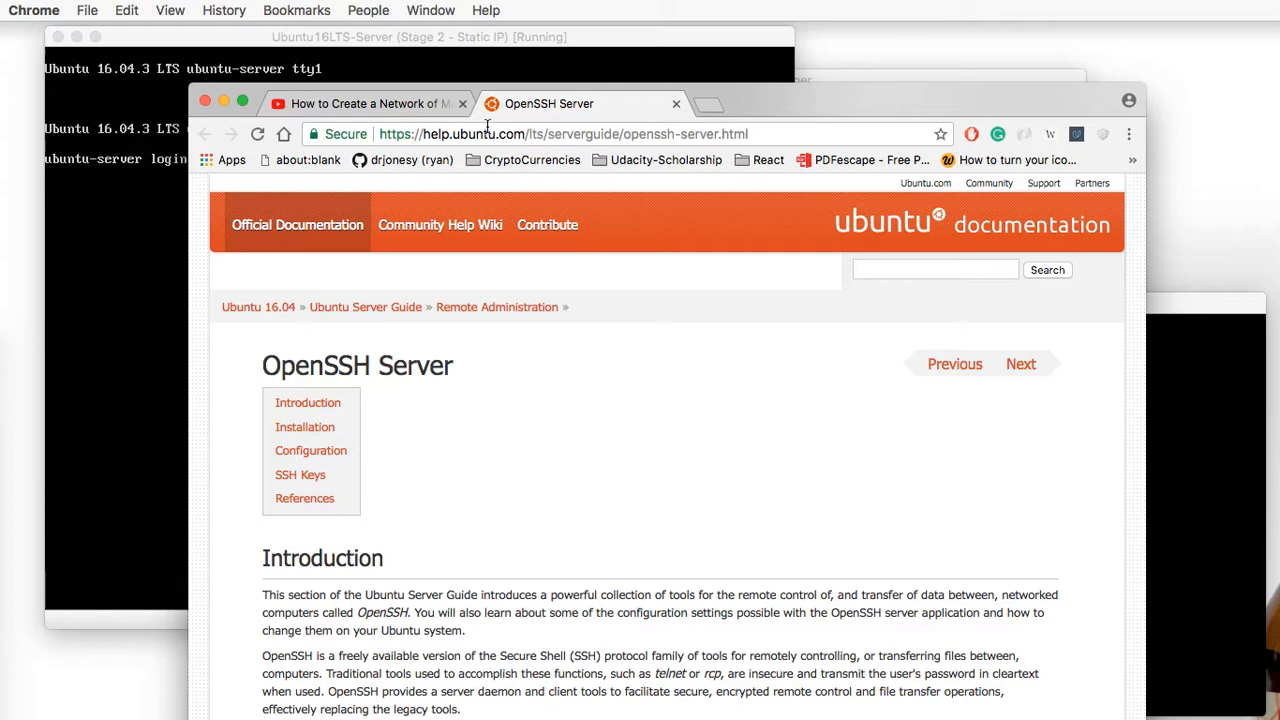
{"action": "mouse_move", "coordinate": [431, 134]}
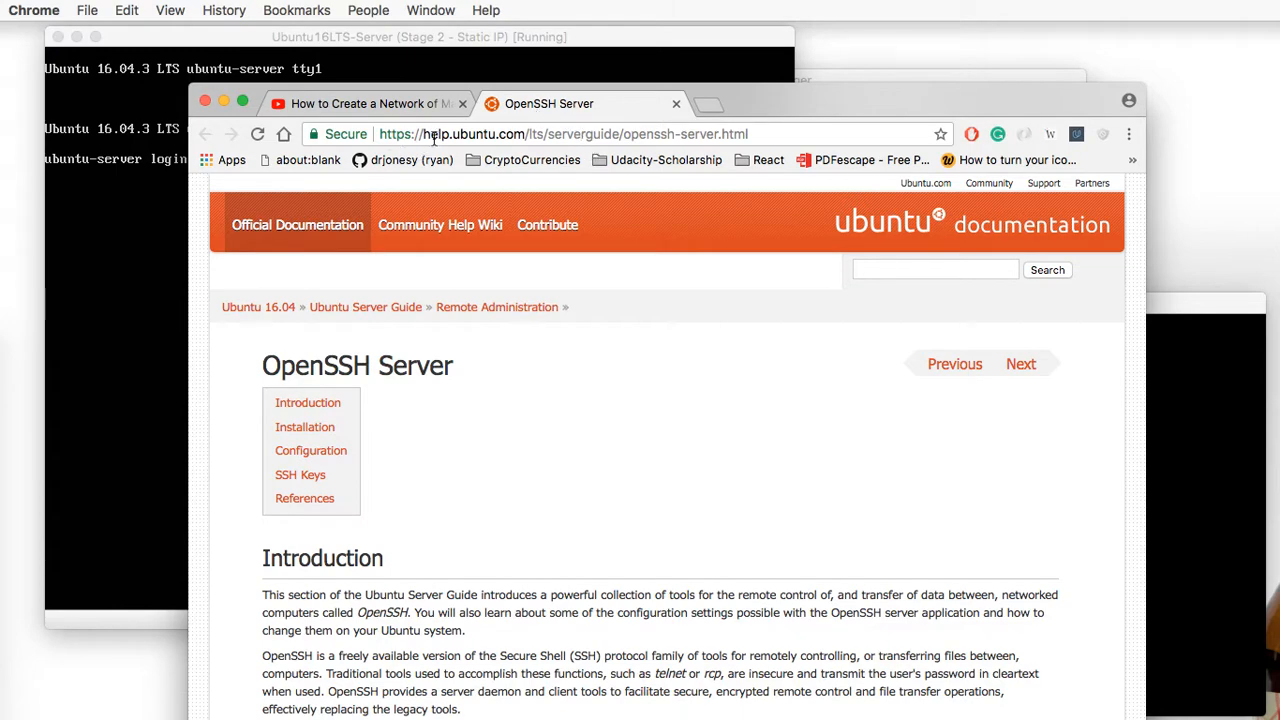
- Read the OpenSSH Server page through SSH Keys, then minimize Chrome
{"action": "scroll", "scroll_direction": "down", "scroll_amount": 3}
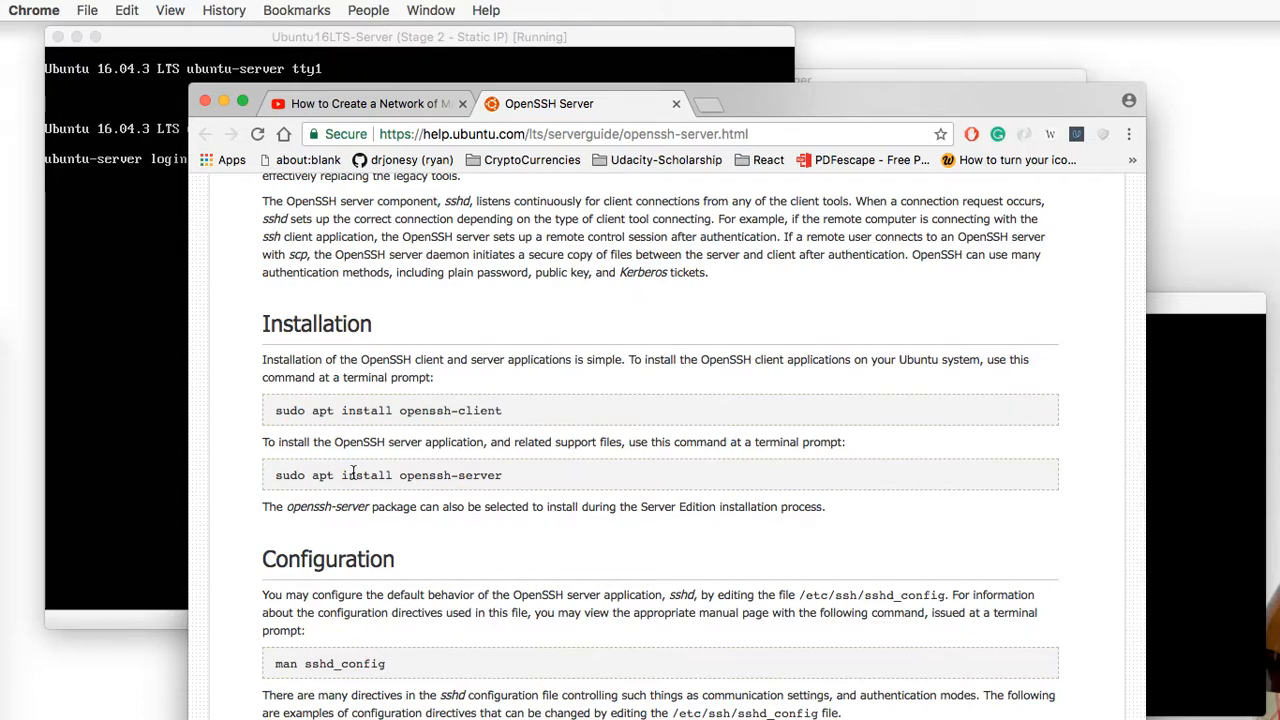
{"action": "scroll", "scroll_direction": "down", "scroll_amount": 3}
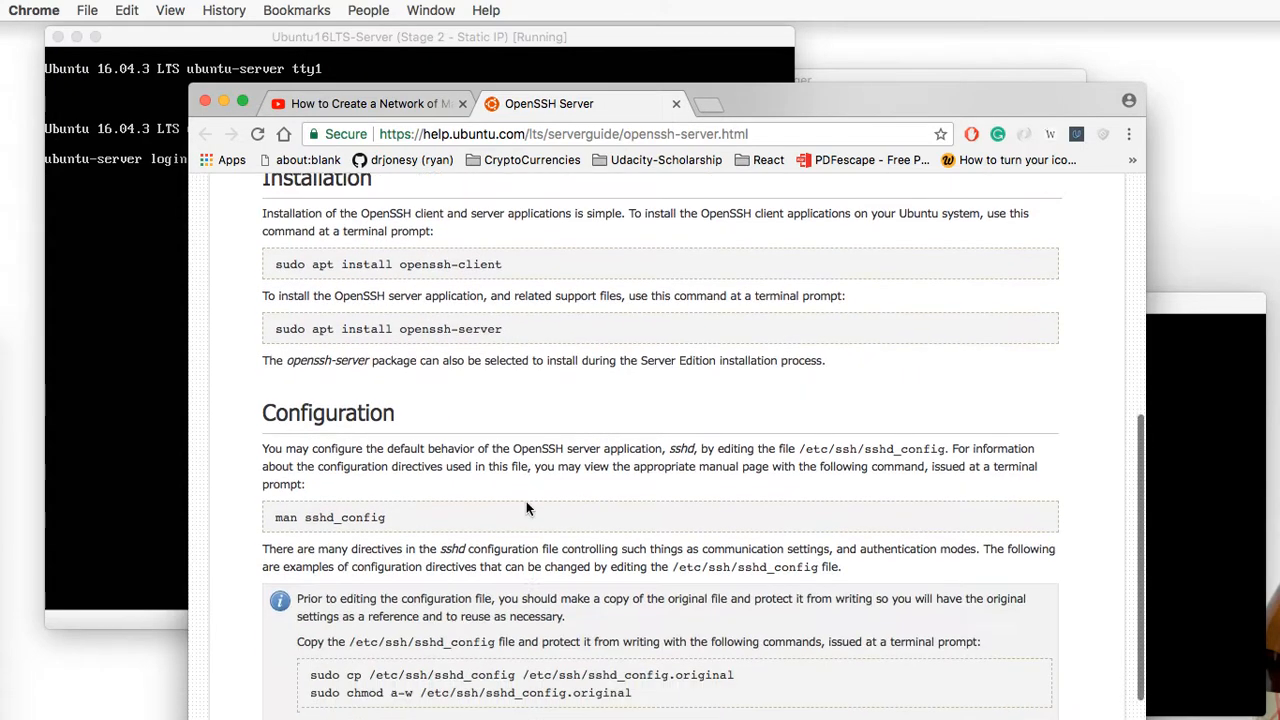
{"action": "scroll", "scroll_direction": "down", "scroll_amount": 3}
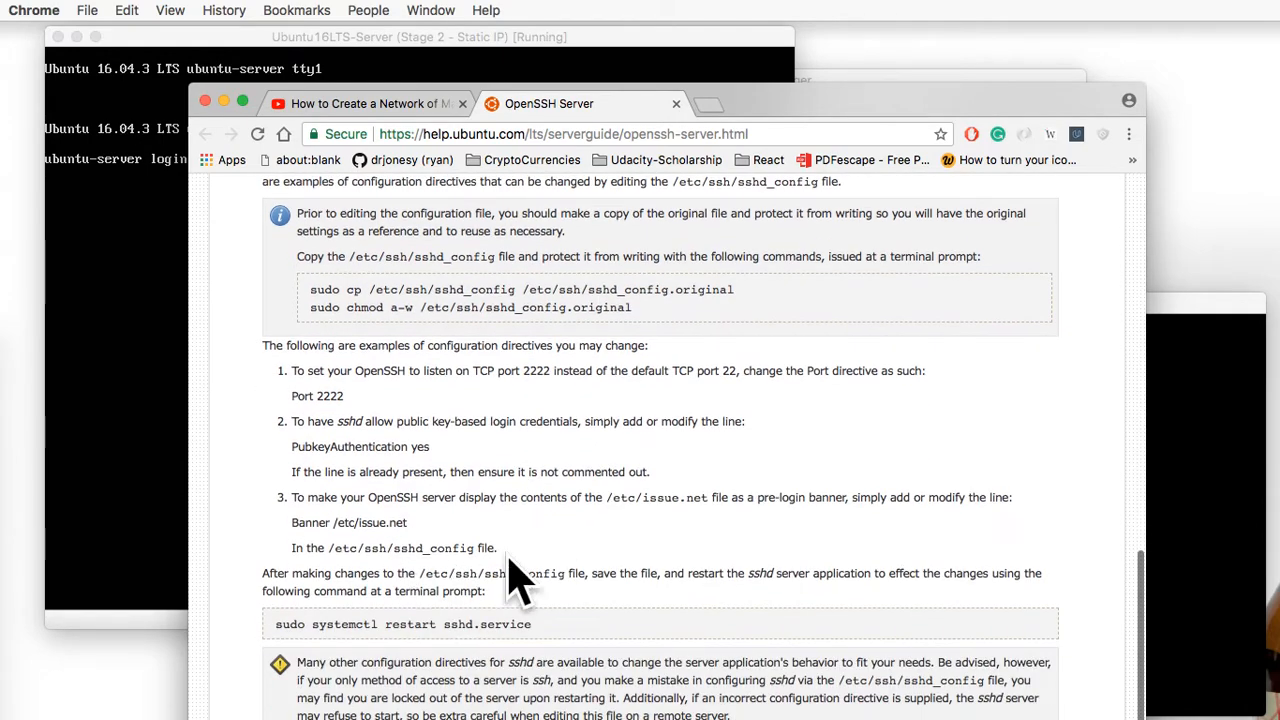
{"action": "scroll", "scroll_direction": "down", "scroll_amount": 3}
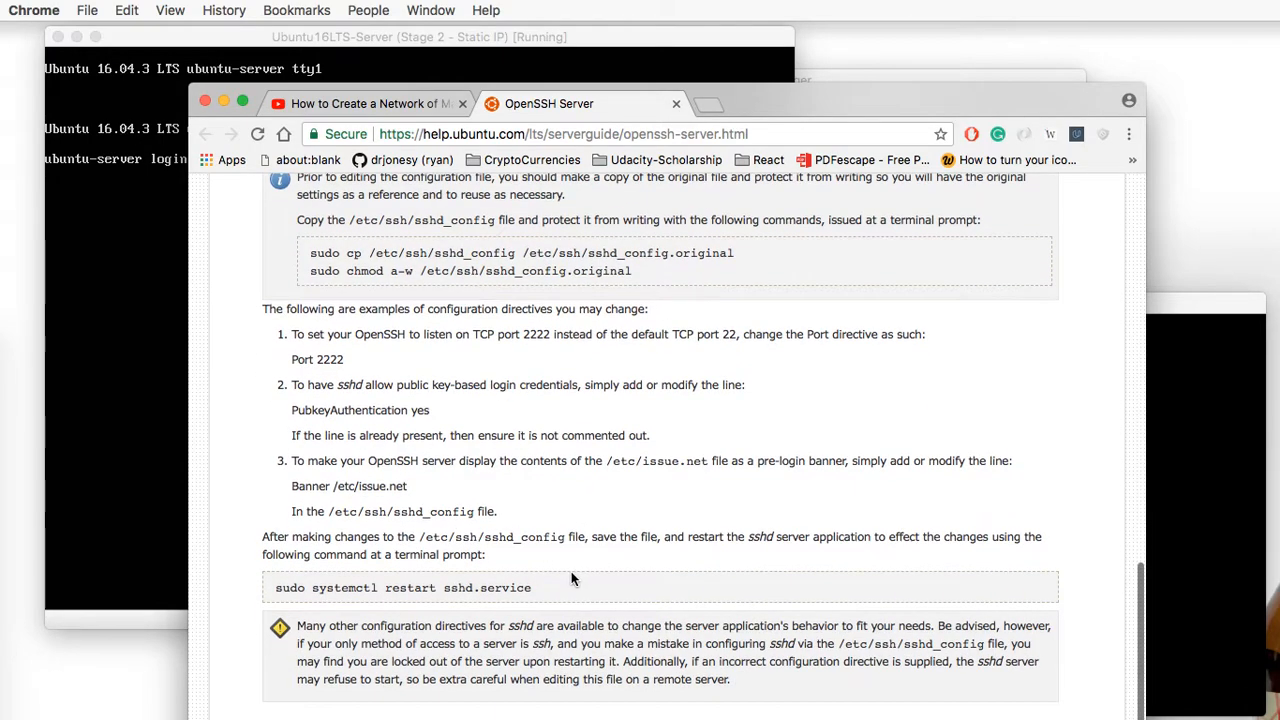
{"action": "scroll", "scroll_direction": "down", "scroll_amount": 3}
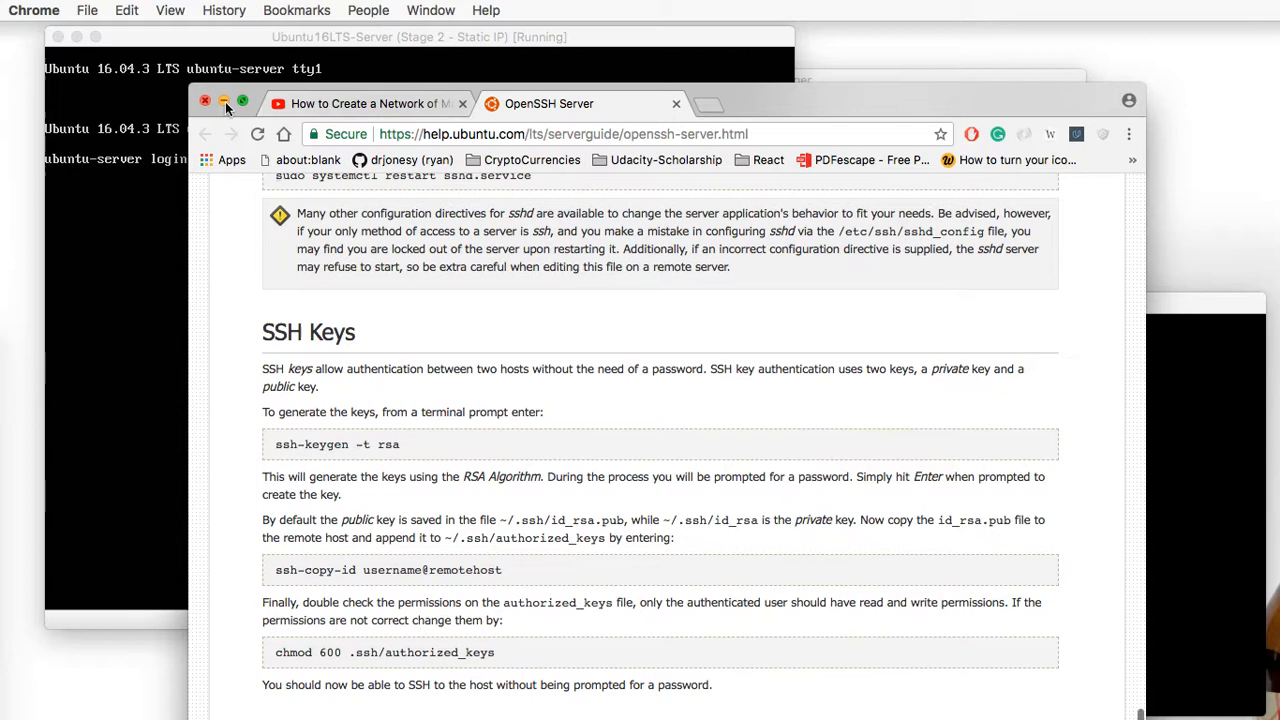
{"action": "left_click", "coordinate": [206, 102]}
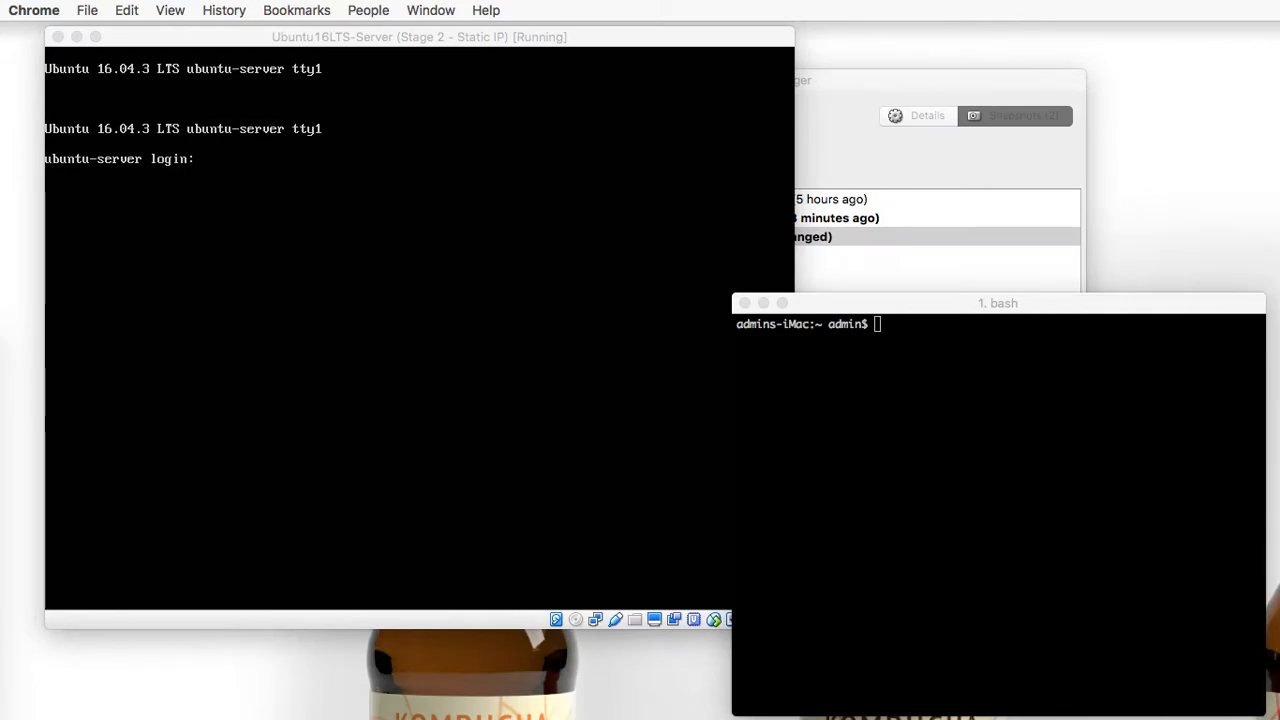
- Log into the VM console as lubuntu and clear the screen
{"action": "left_click", "coordinate": [977, 456]}
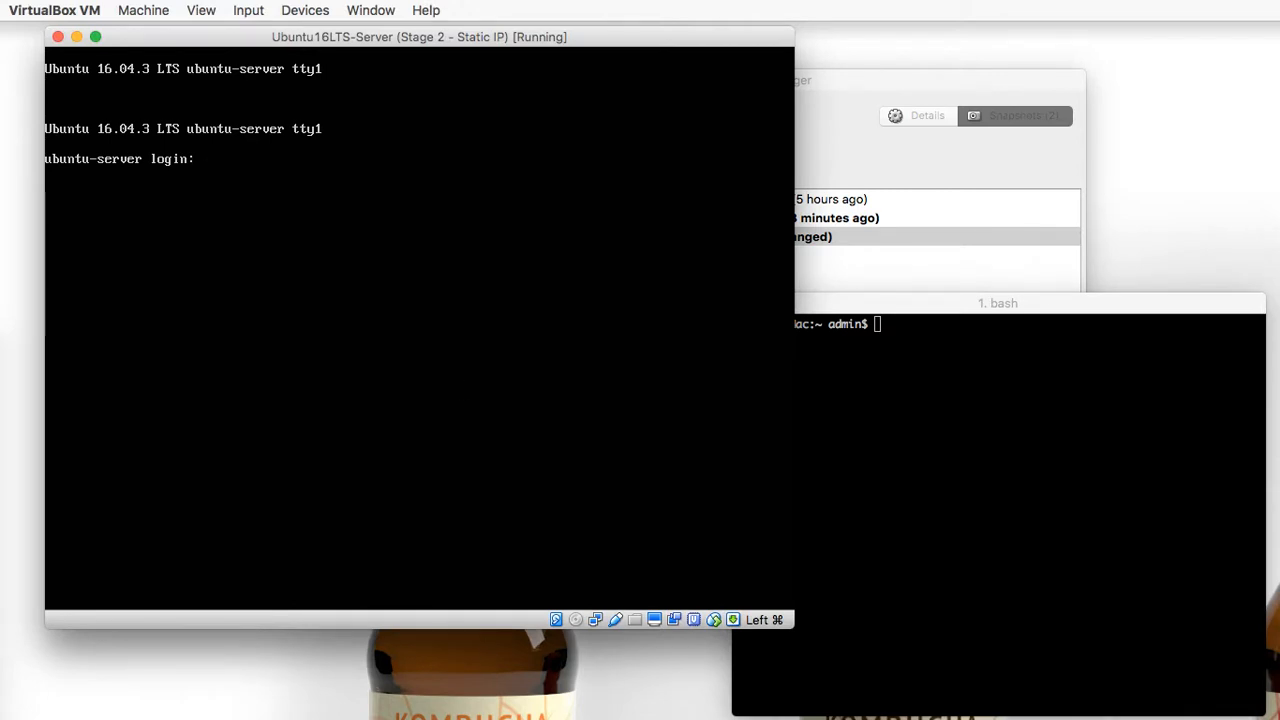
{"action": "mouse_move", "coordinate": [330, 206]}
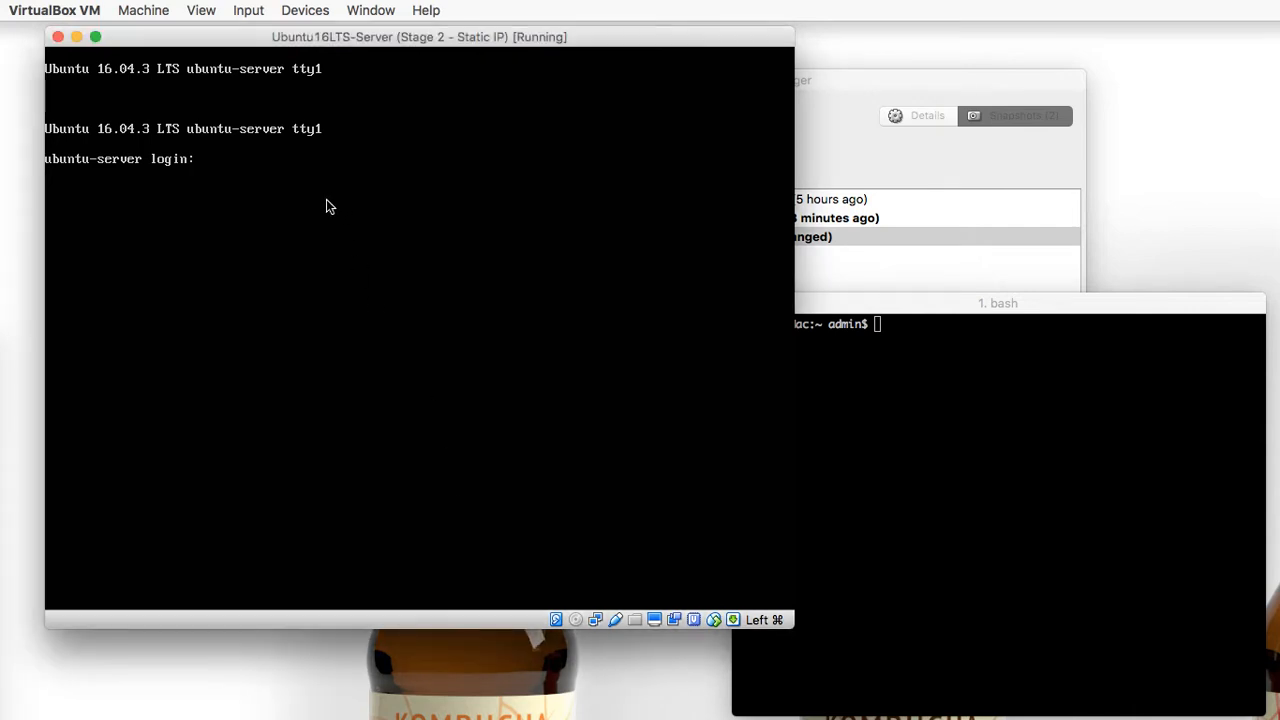
{"action": "type", "text": "lubuntu"}
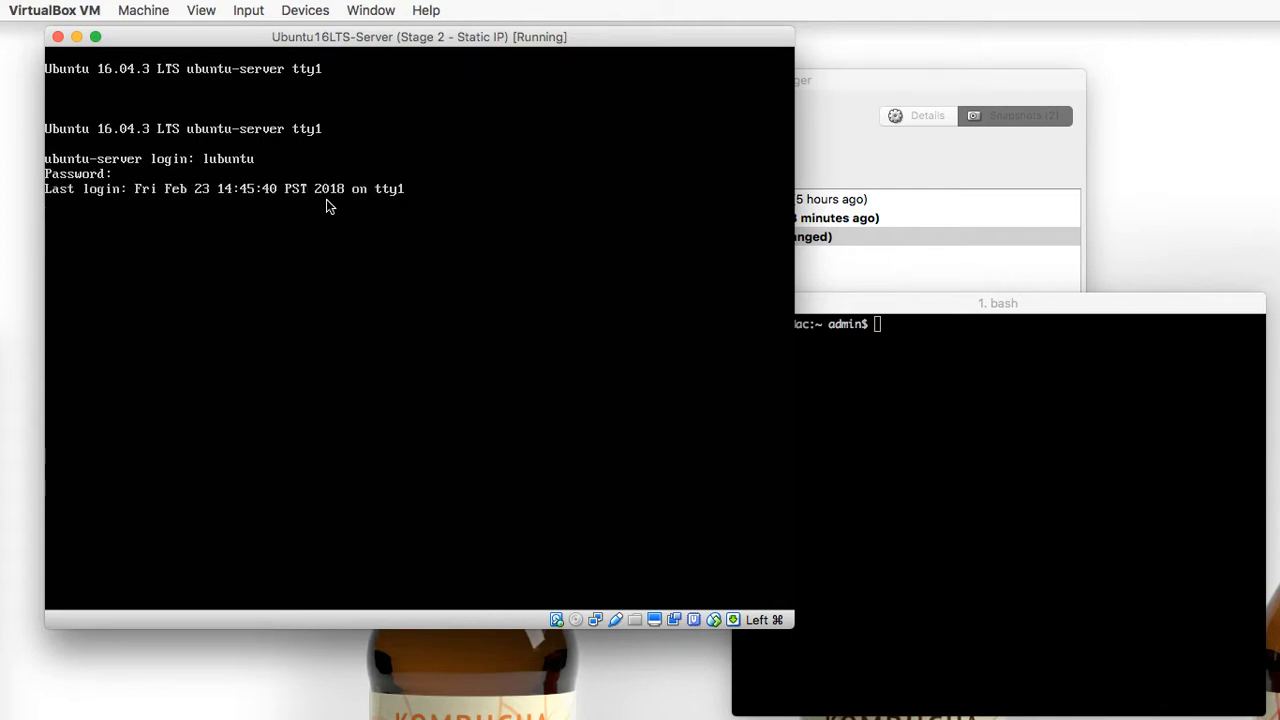
{"action": "type", "text": "cle"}
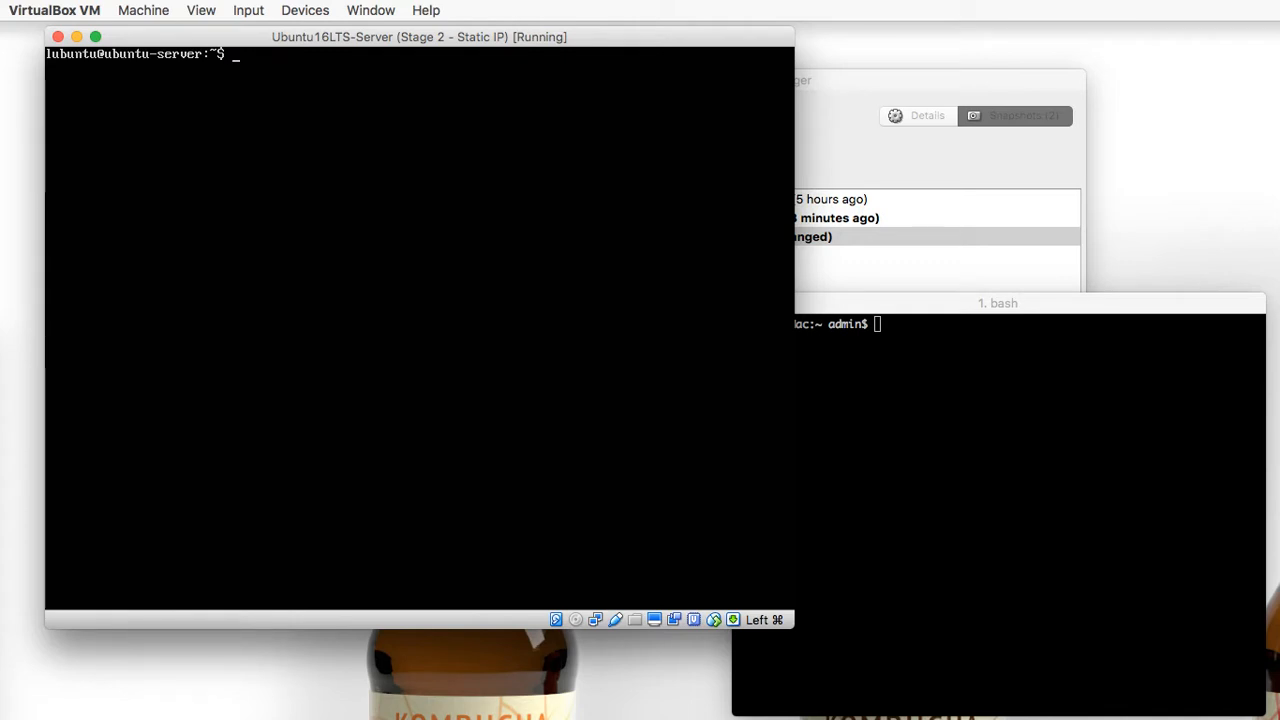
- Run sudo apt-get update and supply the sudo password
{"action": "type", "text": "sudo"}
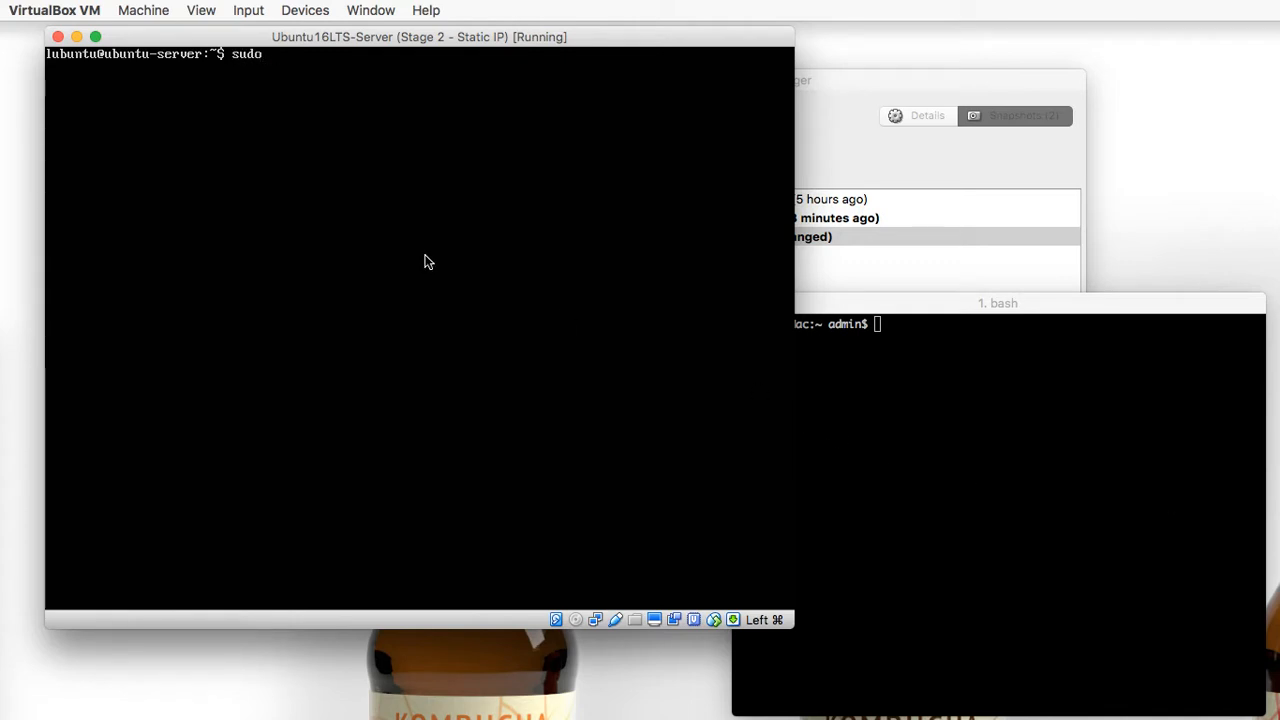
{"action": "type", "text": "apt-get update"}
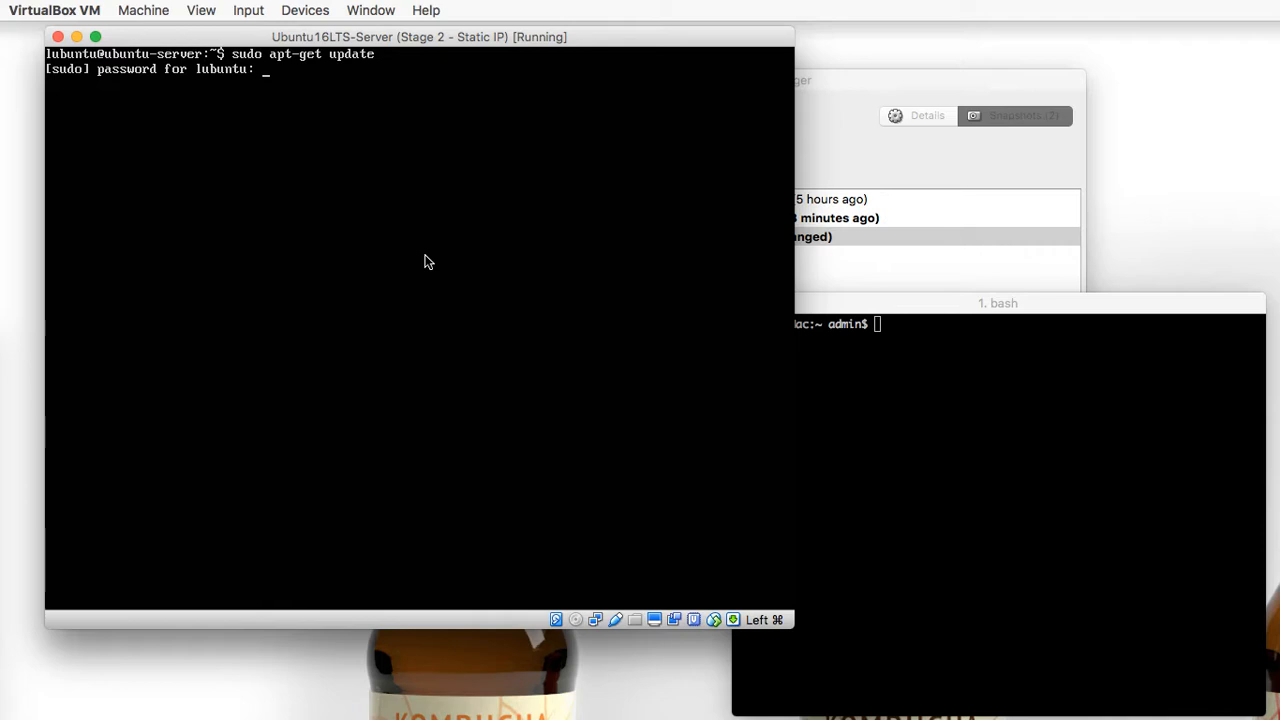
{"action": "key", "text": "Return"}
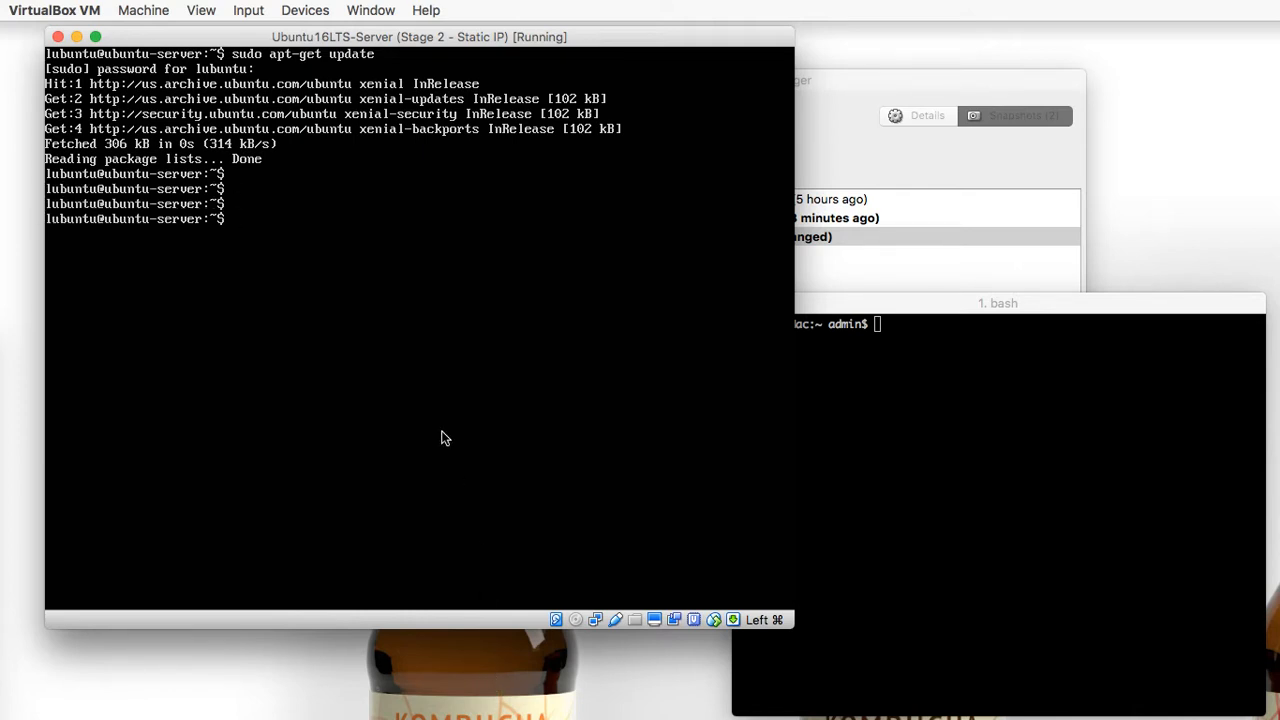
- Run sudo apt-get install openssh-server and confirm the installation
{"action": "type", "text": "sud"}
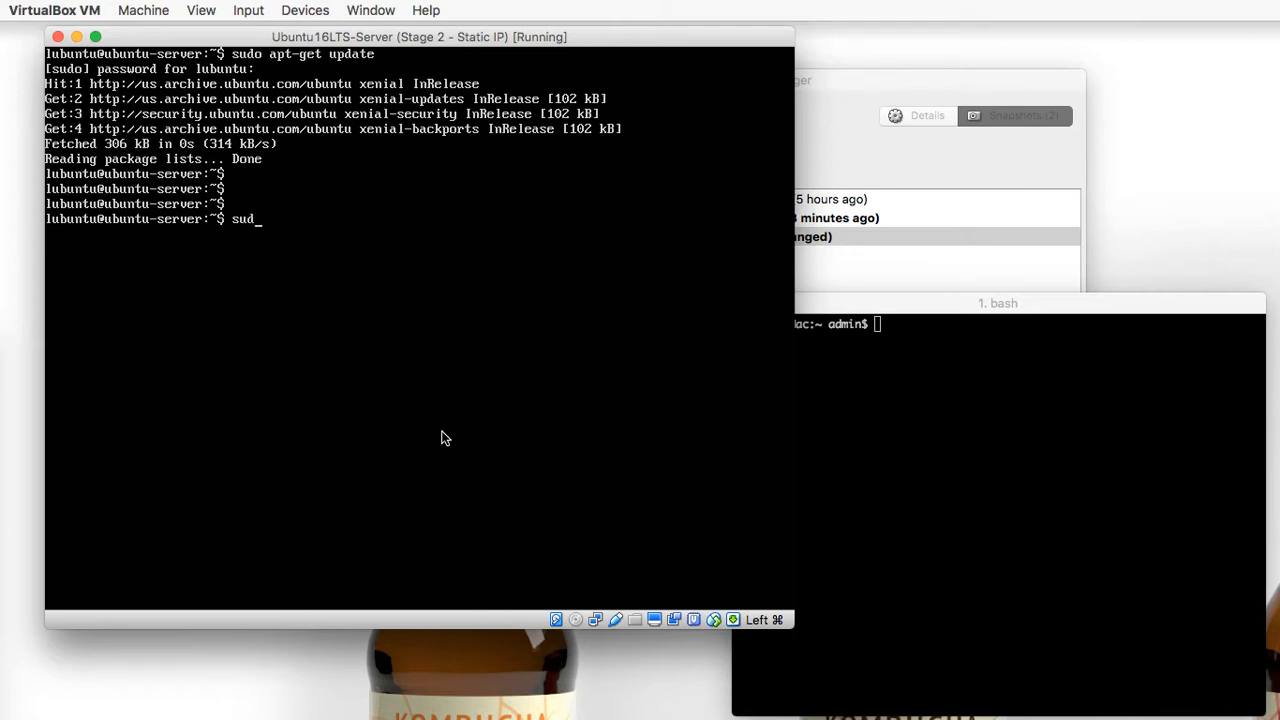
{"action": "type", "text": "o"}
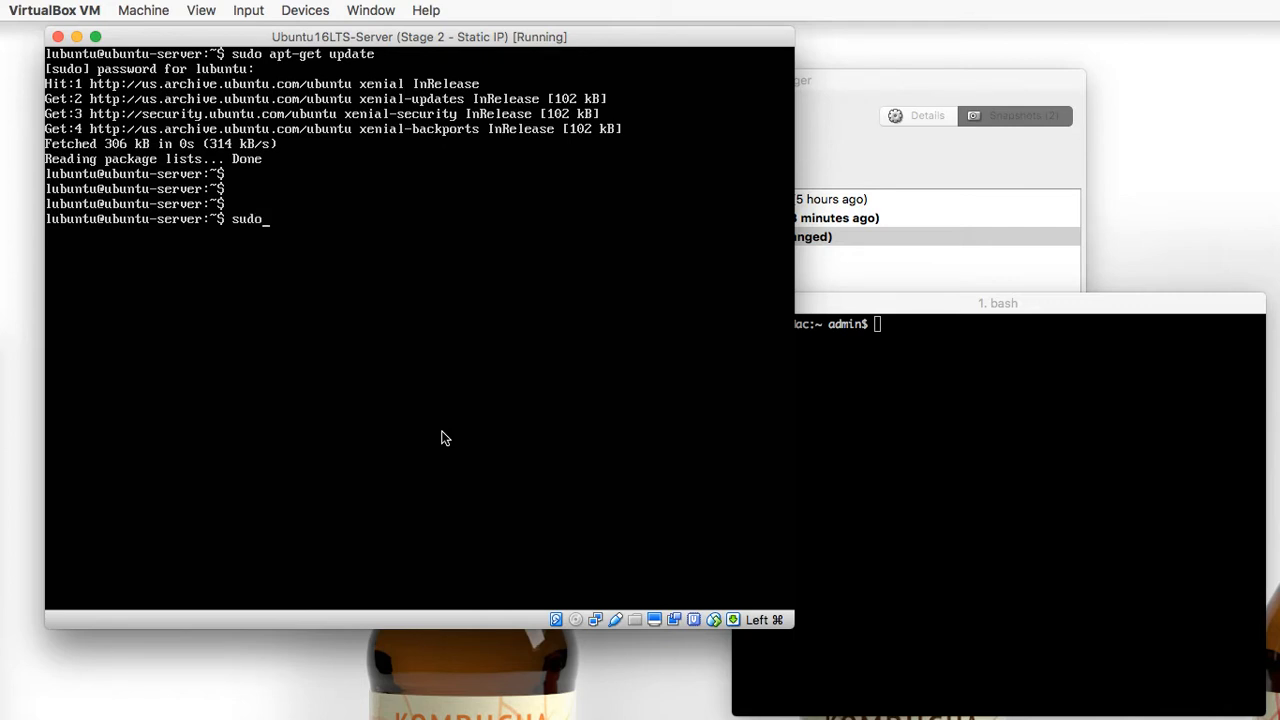
{"action": "type", "text": "apt-get install openss"}
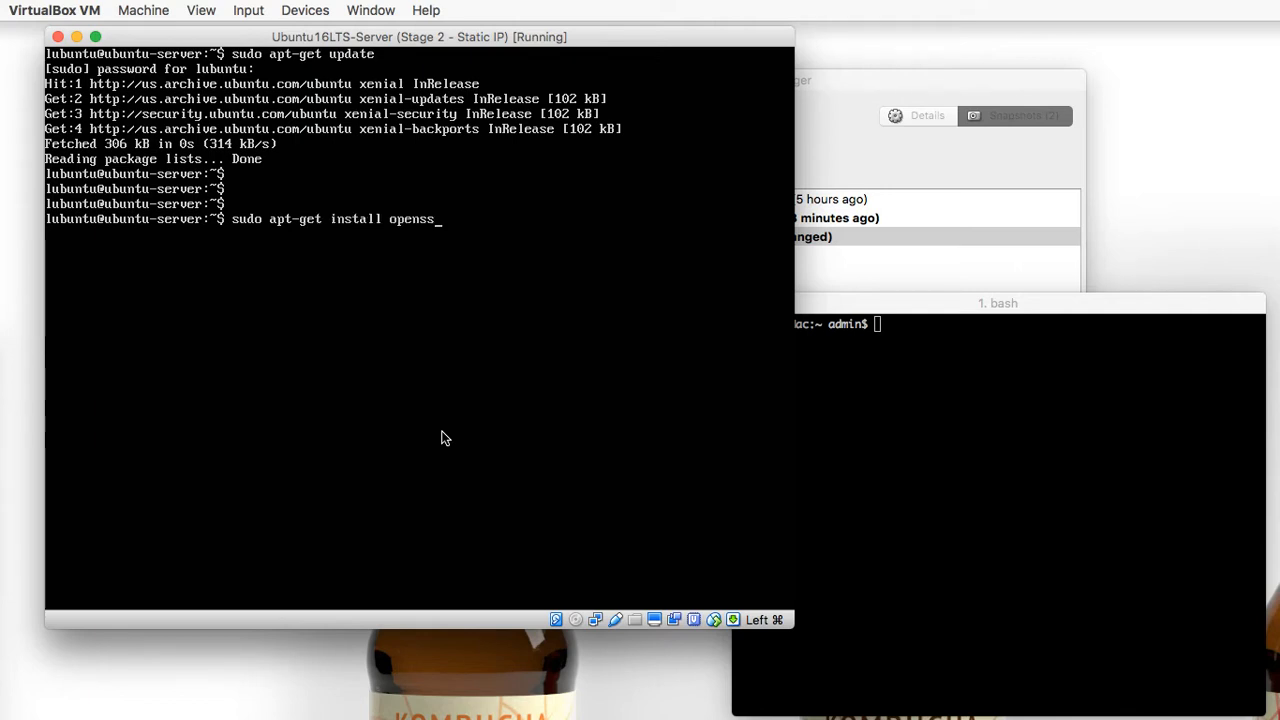
{"action": "type", "text": "h-ser"}
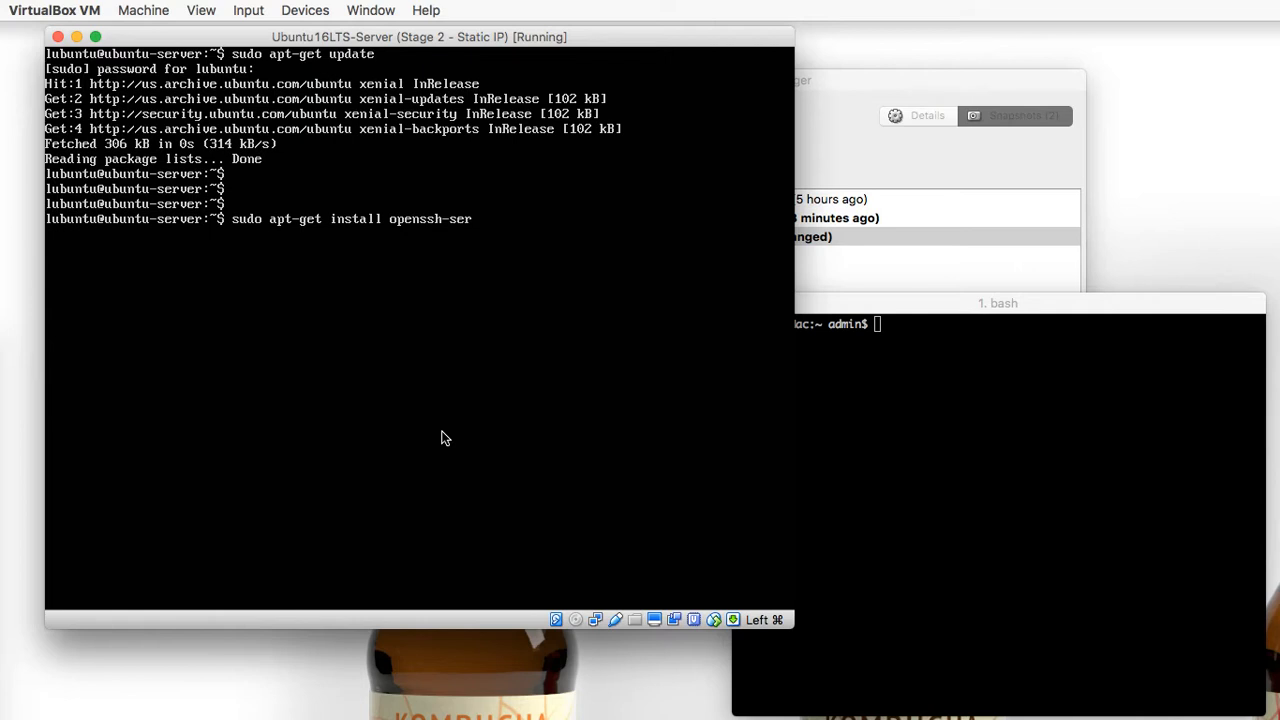
{"action": "key", "text": "Return"}
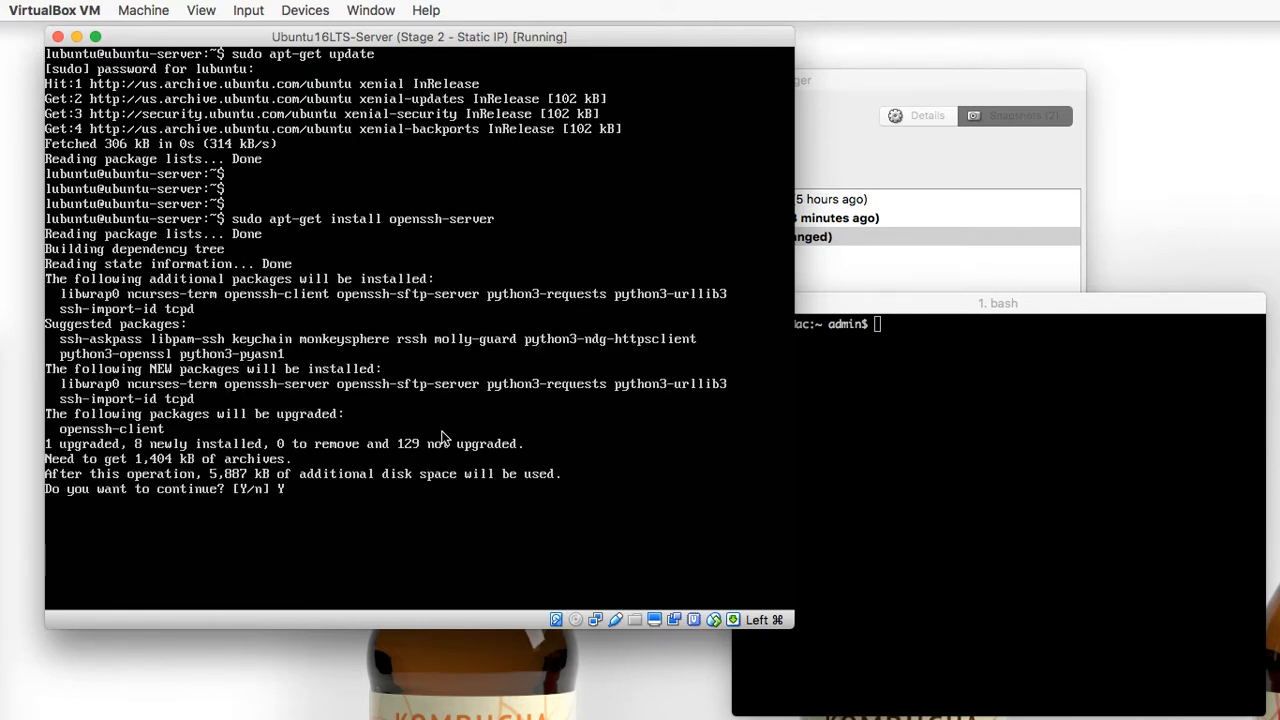
{"action": "key", "text": "Return"}
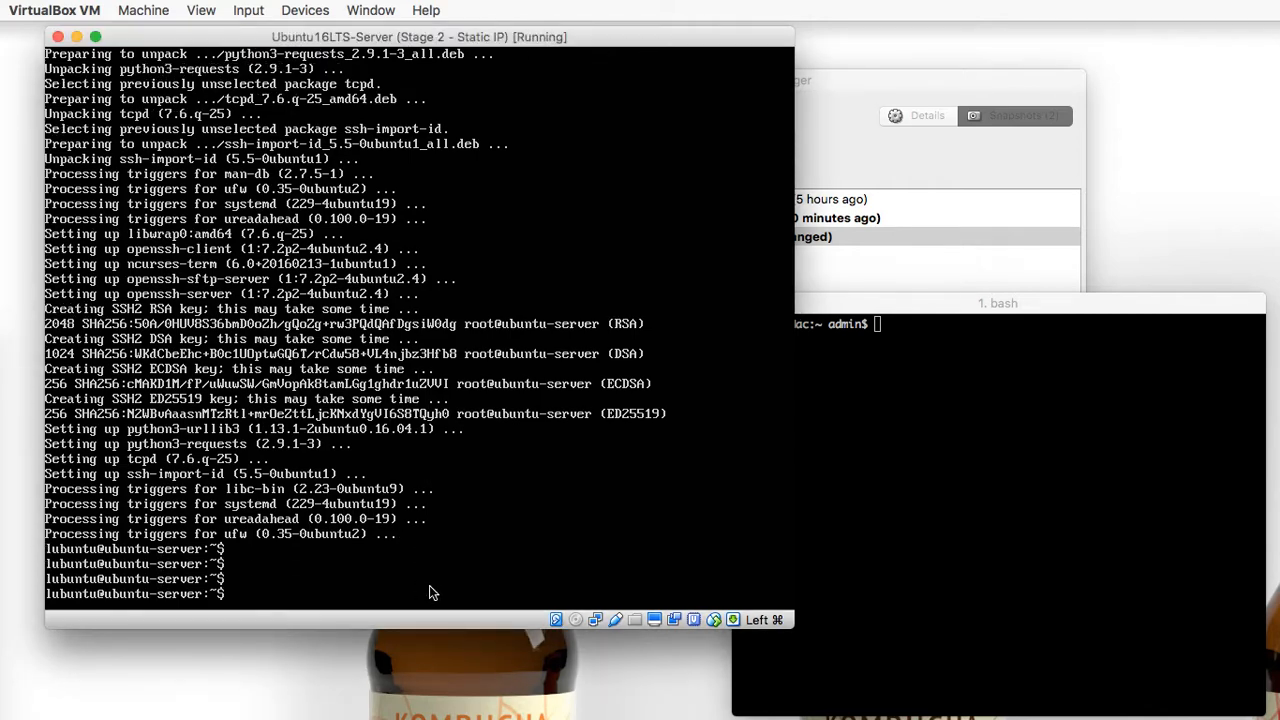
- Run sudo service ssh restart on the Ubuntu guest
{"action": "type", "text": "sudo servi"}
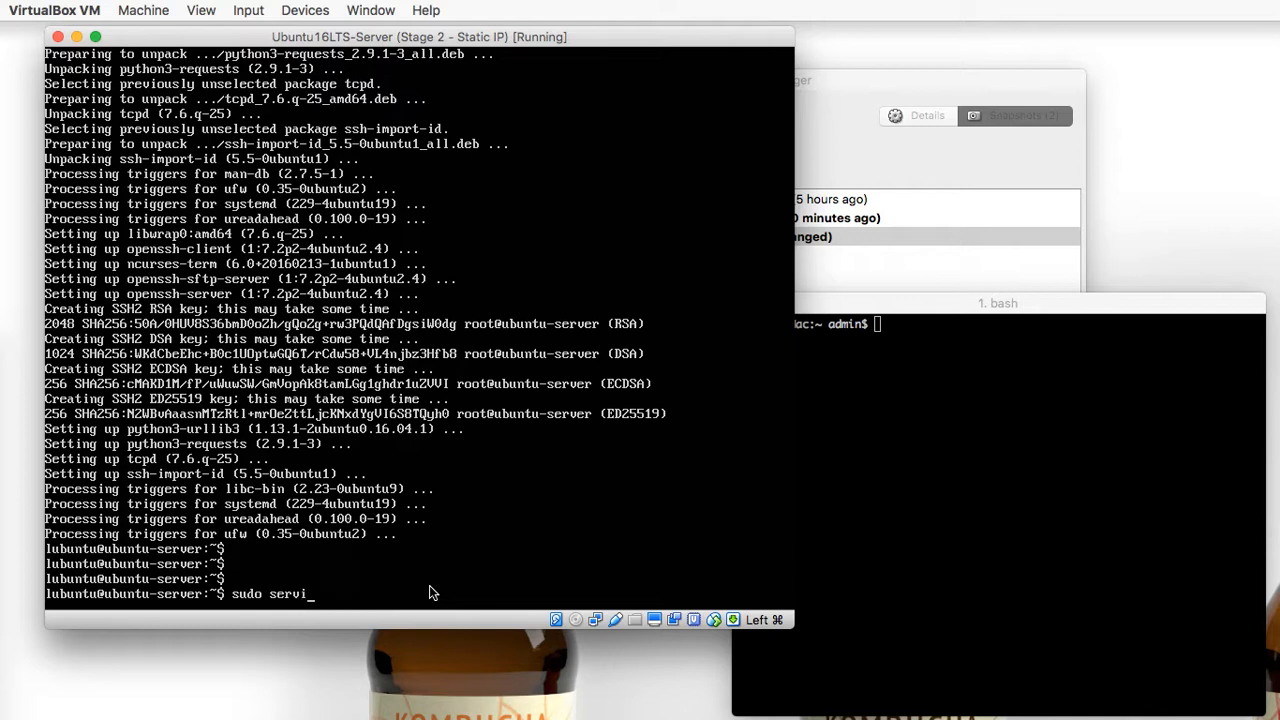
{"action": "type", "text": "ce ssh restart"}
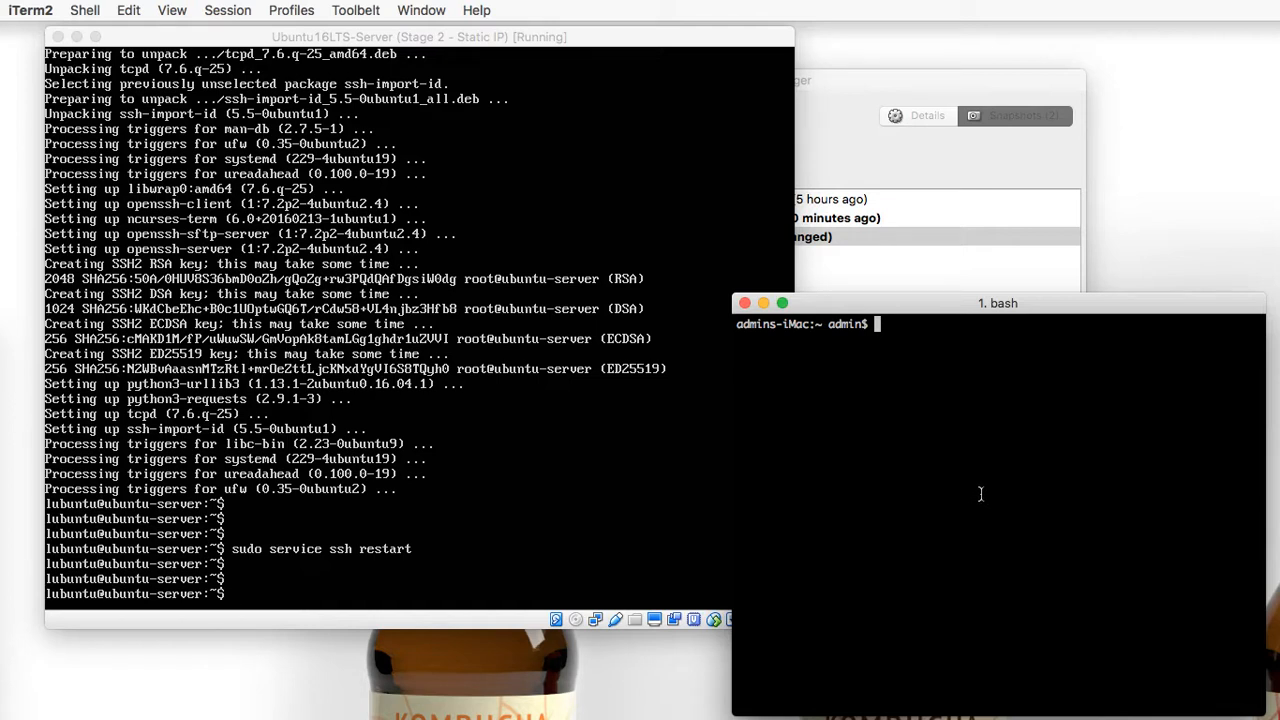
{"action": "type", "text": "clear"}
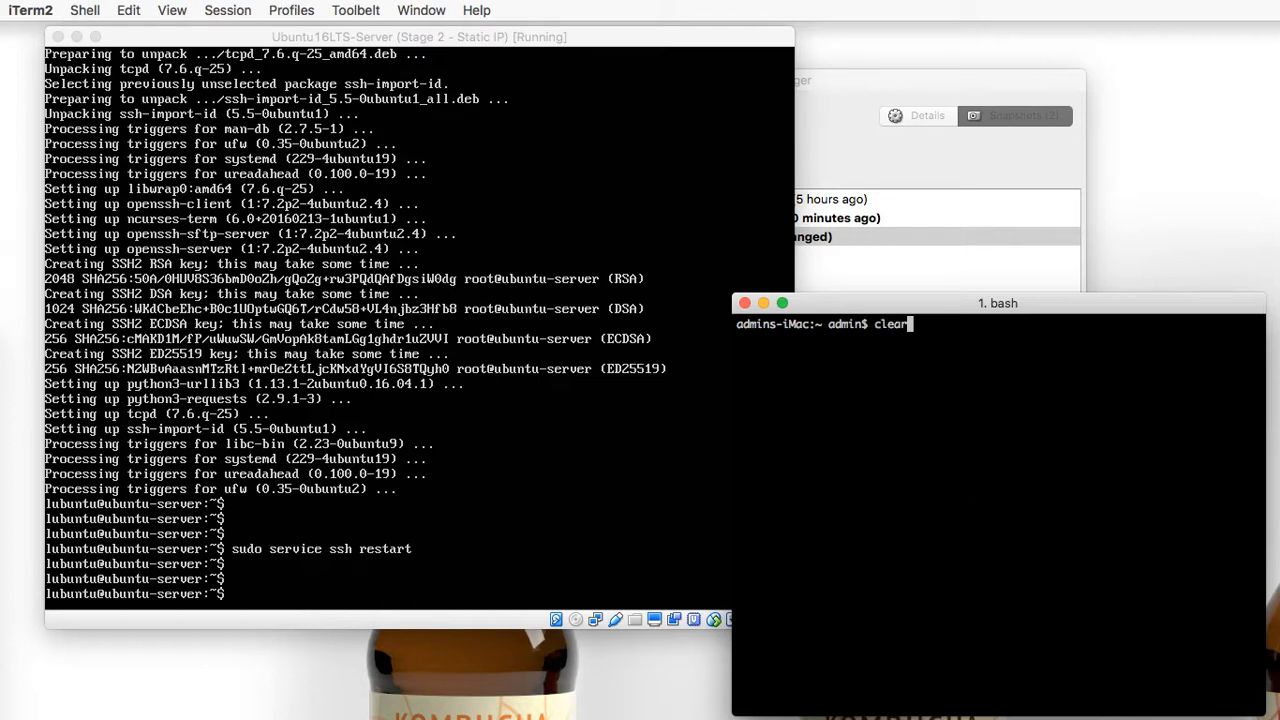
{"action": "type", "text": "ssh lubuntu@192.168.56.101"}
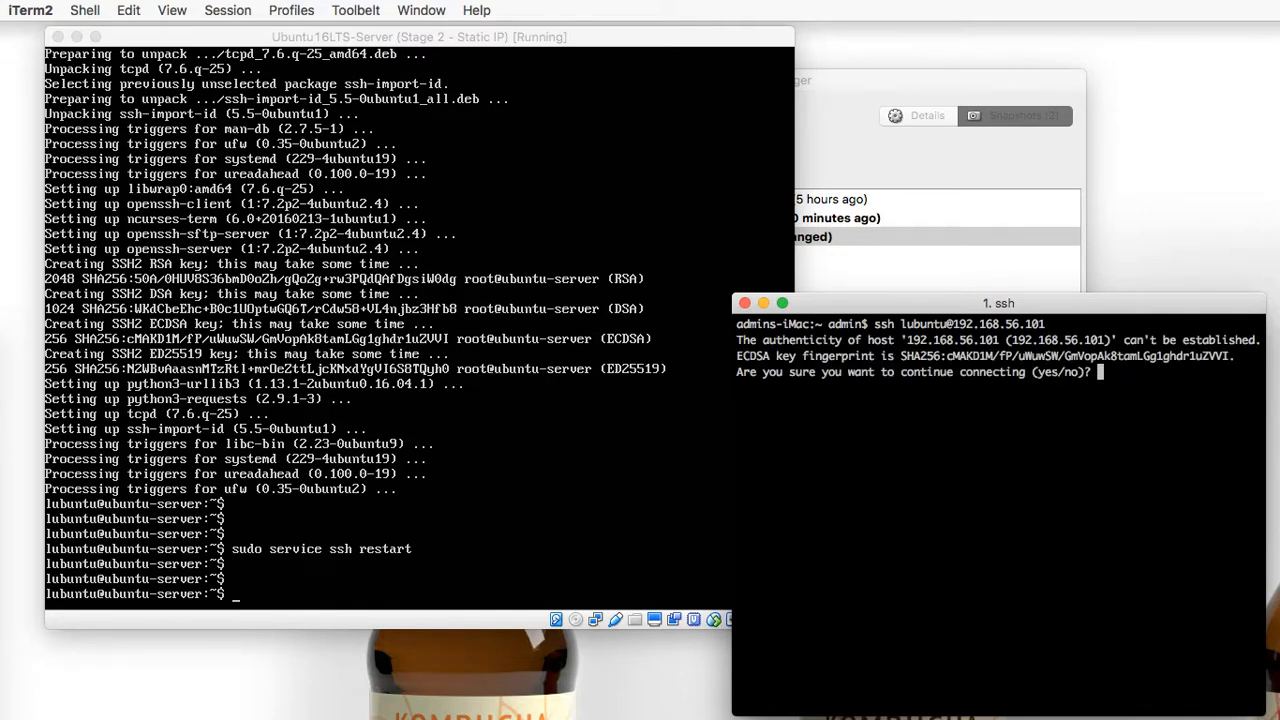
{"action": "type", "text": "yes"}
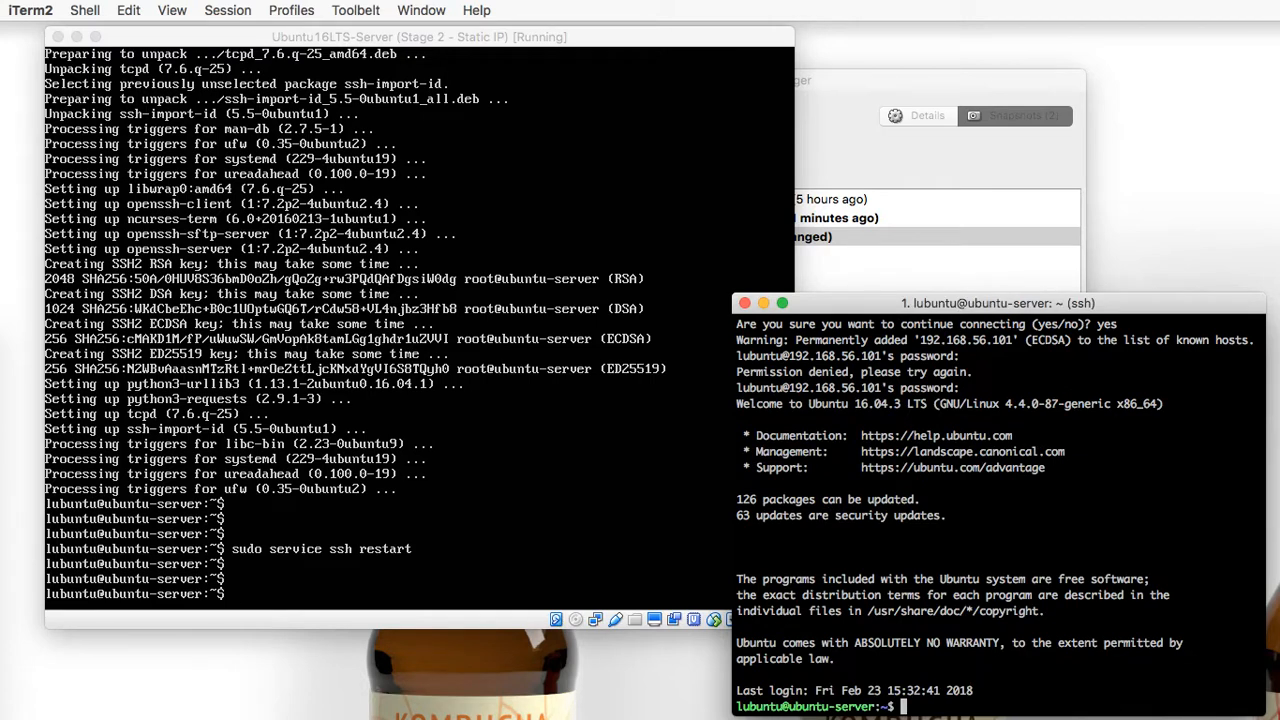
- List the home directory, then cd .. to /home and list the lubuntu folder
{"action": "type", "text": "ls"}
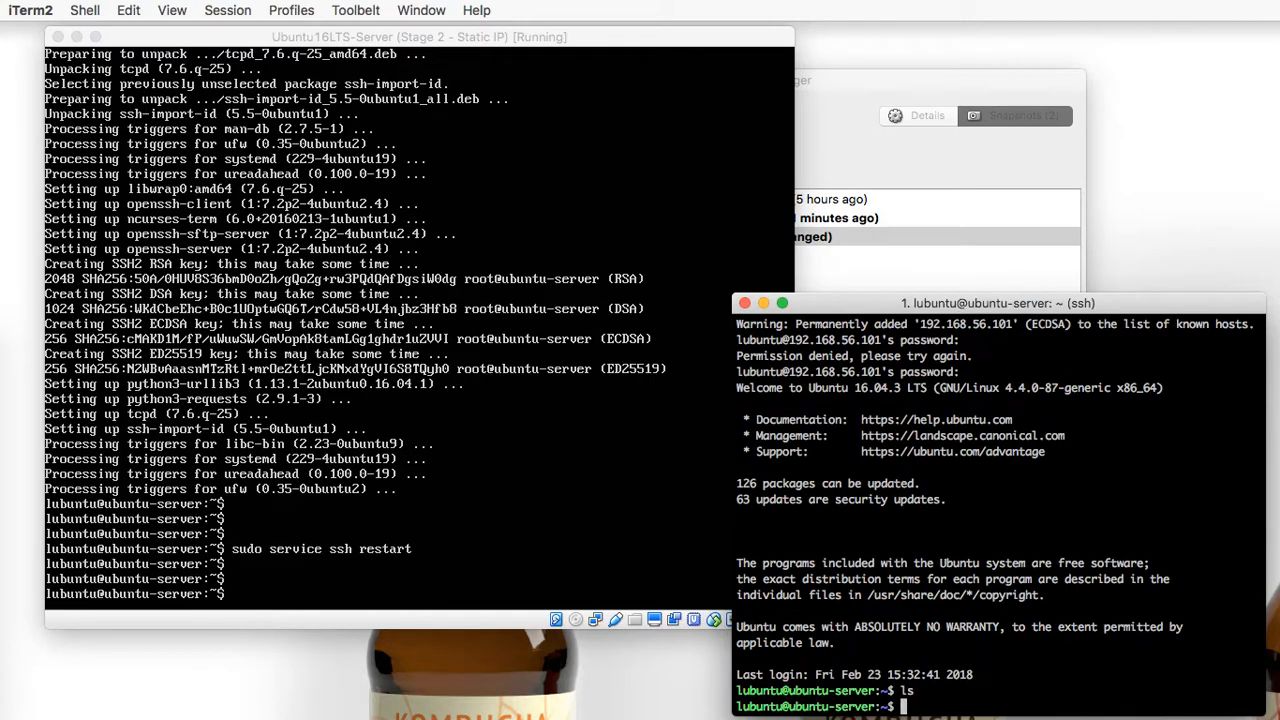
{"action": "type", "text": "cd .."}
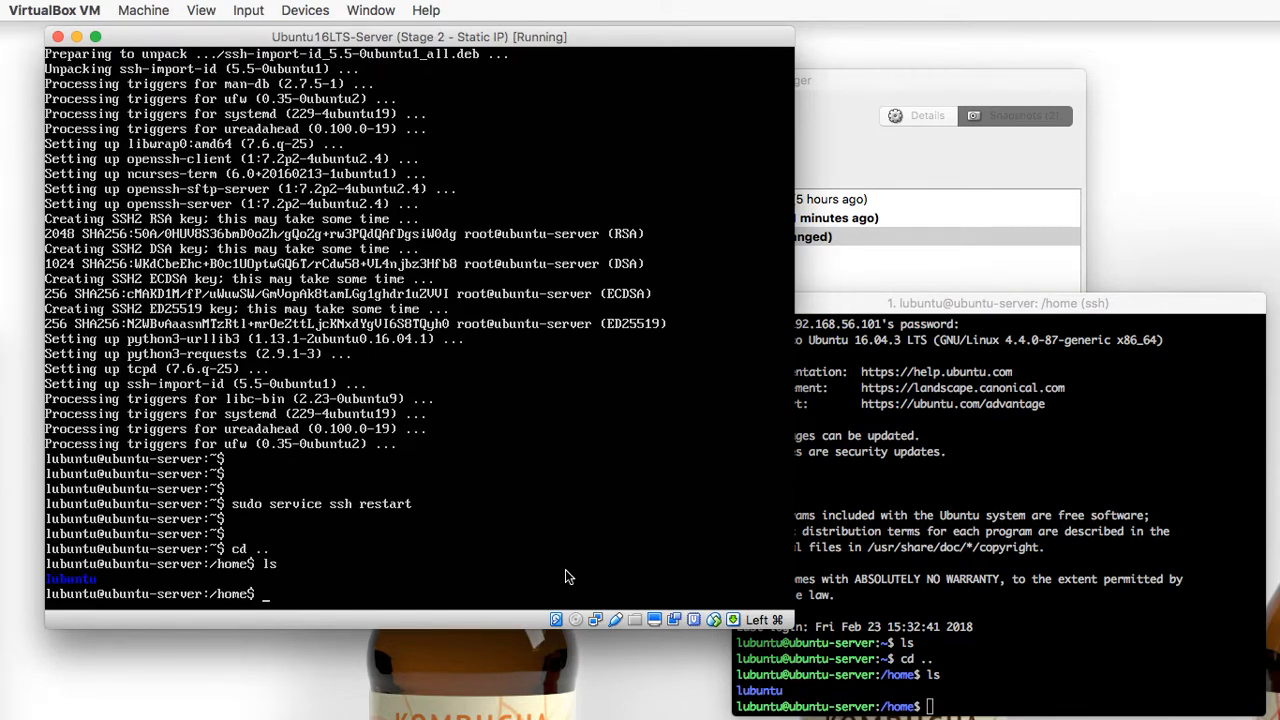
{"action": "mouse_move", "coordinate": [577, 570]}
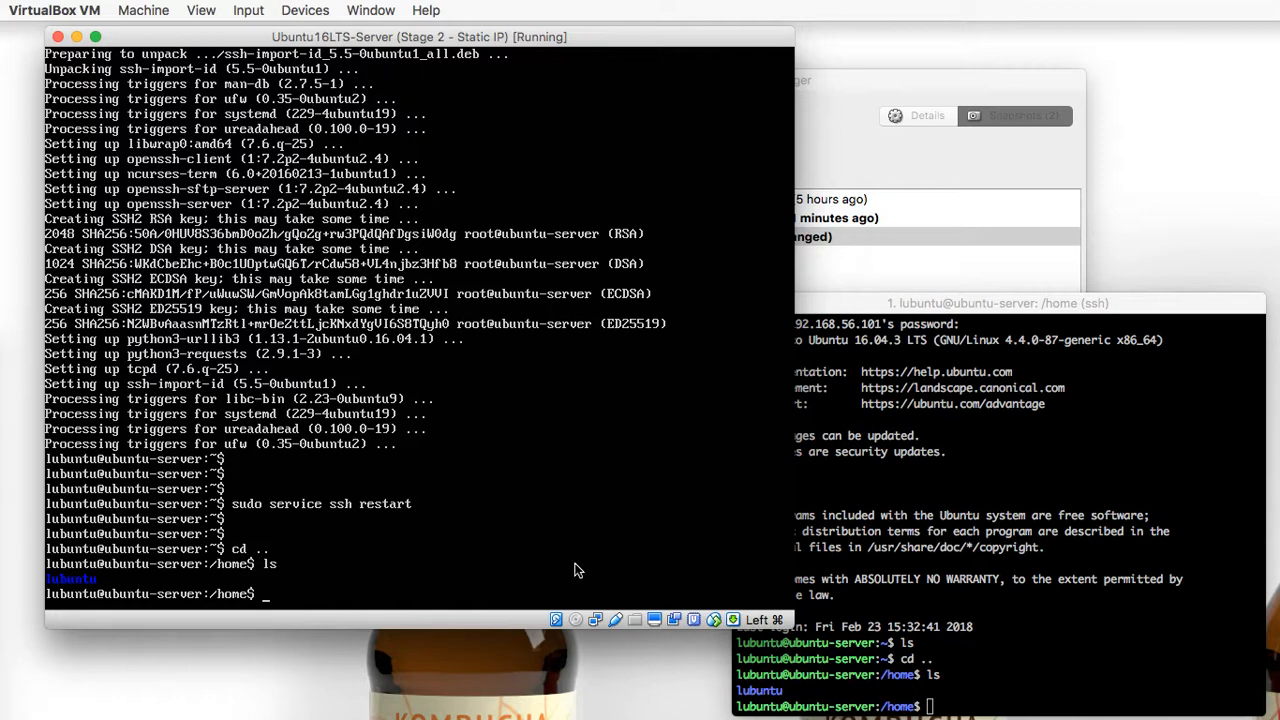